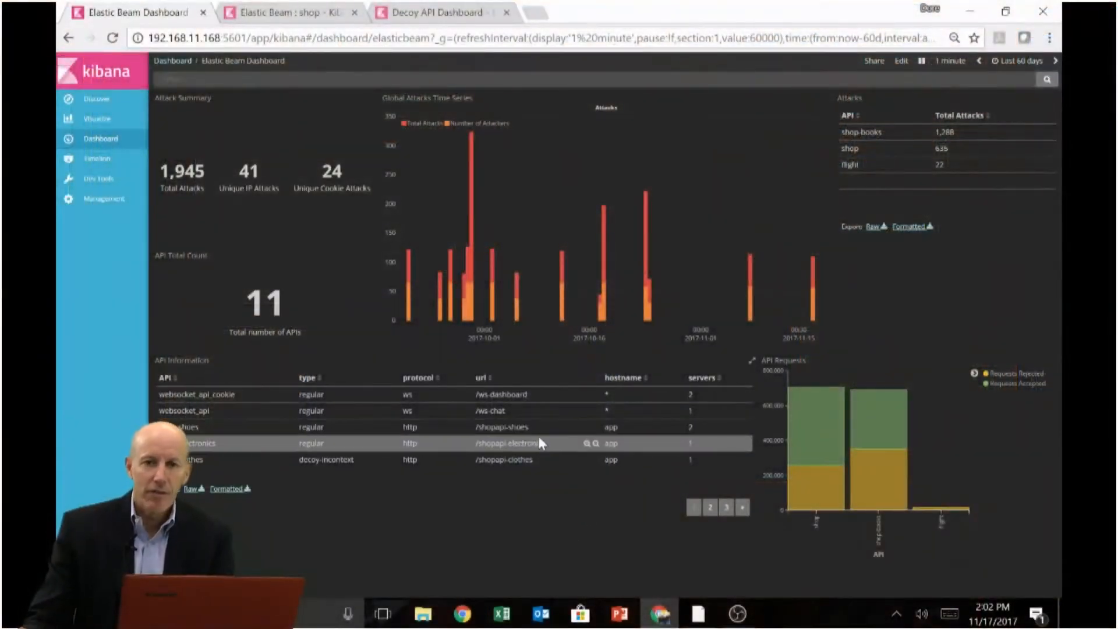
pyautogui.moveTo(544, 464)
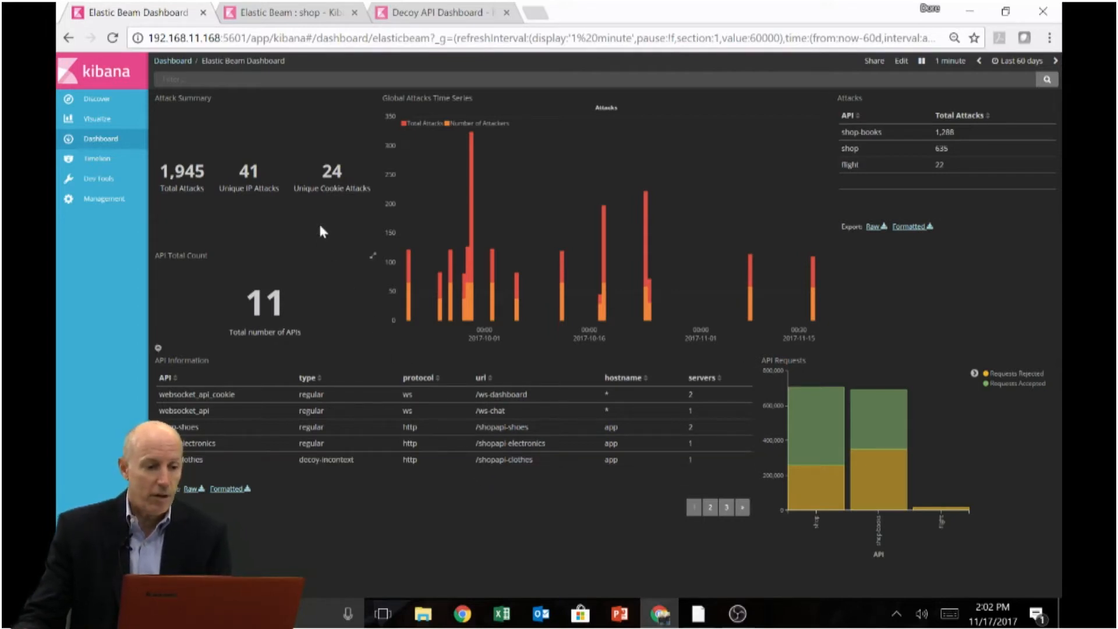
# Step: View the shop API attack dashboard, then move on to the Decoy API dashboard
pyautogui.click(286, 11)
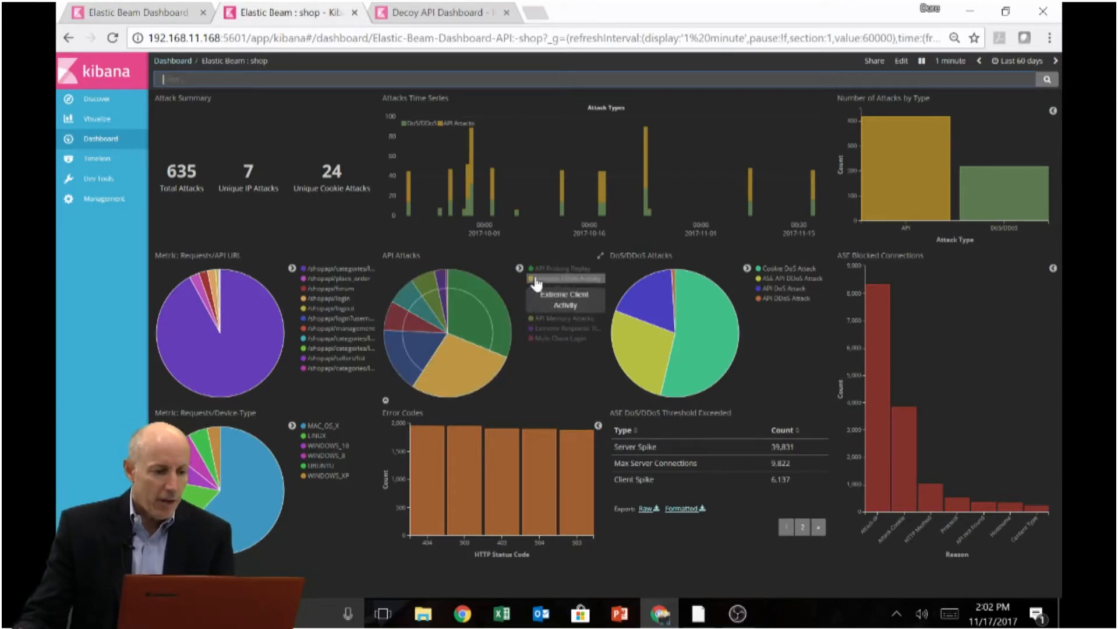
pyautogui.moveTo(346, 235)
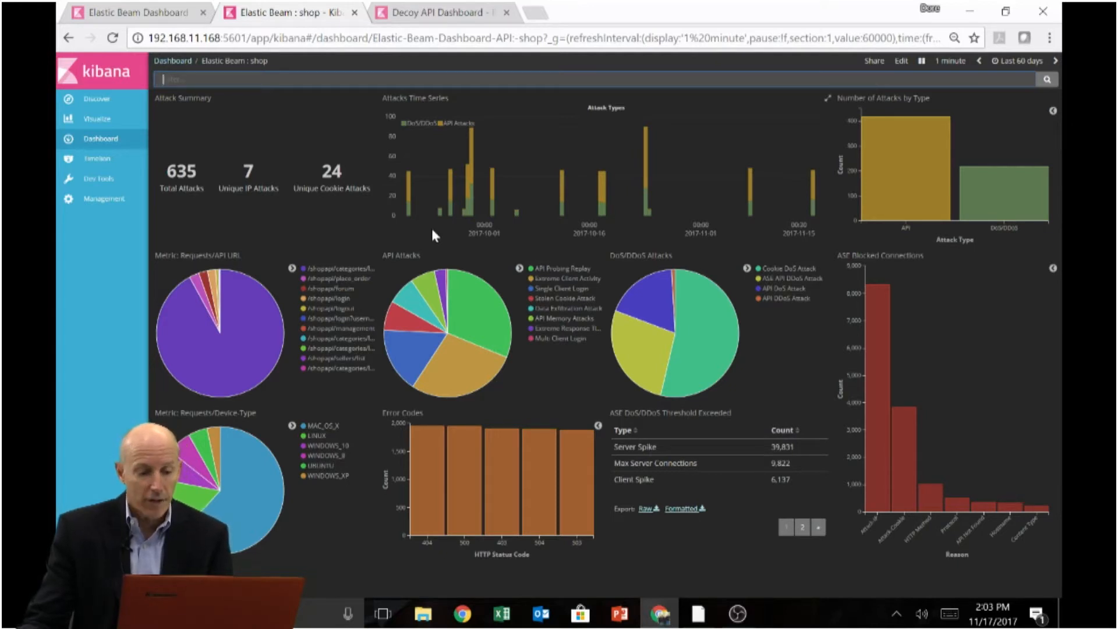
pyautogui.moveTo(386, 406)
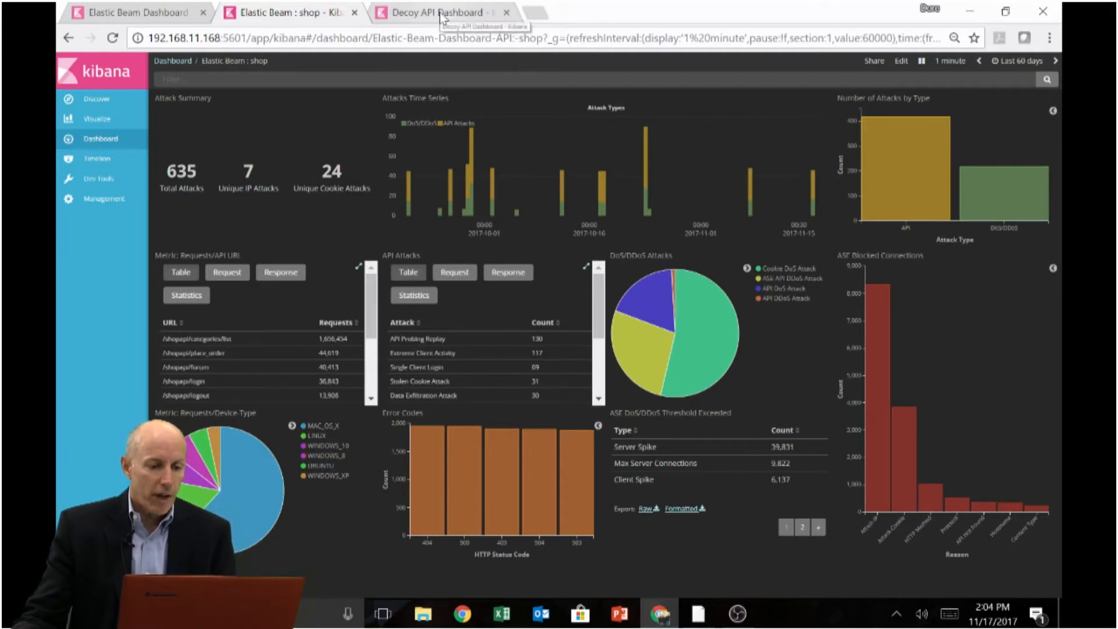
pyautogui.click(435, 11)
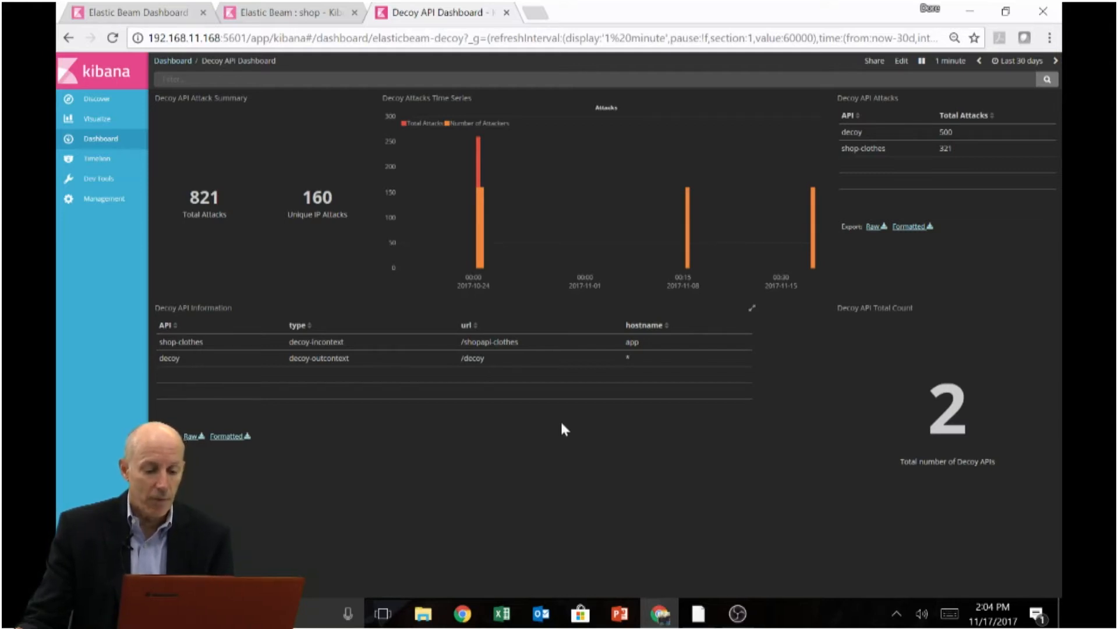
pyautogui.moveTo(682, 567)
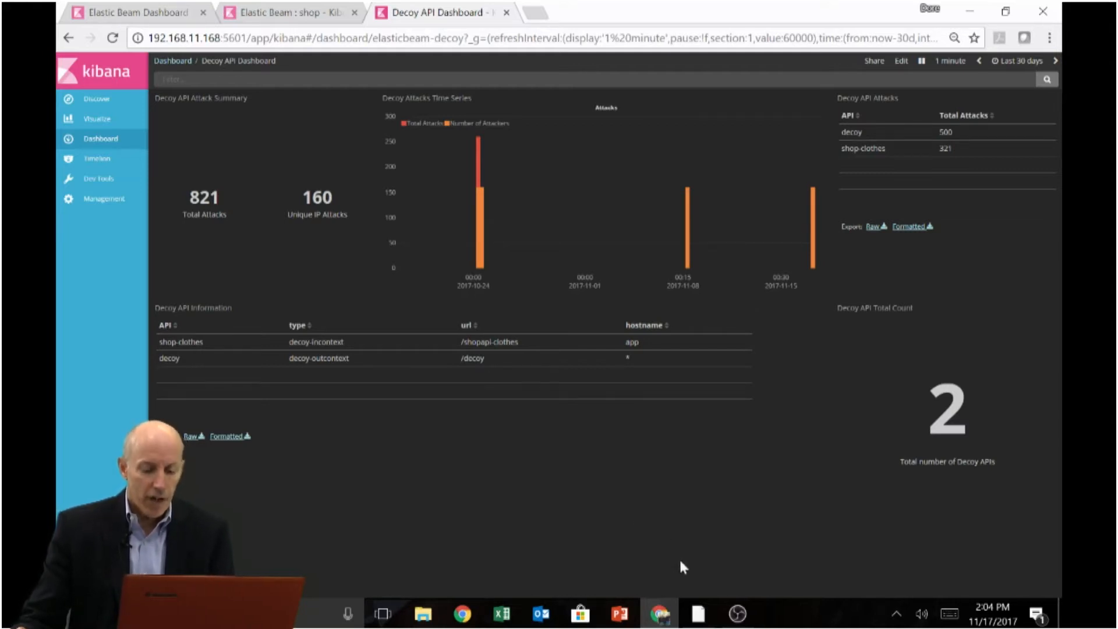
# Step: Switch from Kibana to Postman's saved Elastic Beam report requests
pyautogui.click(697, 614)
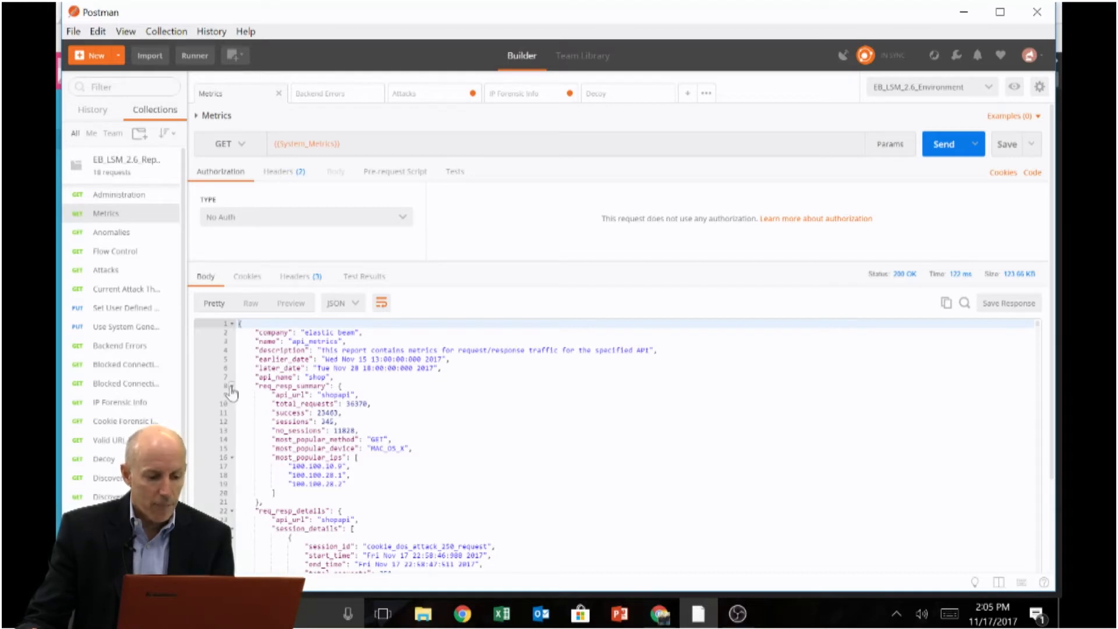
# Step: Collapse req_resp_summary, review session details, then move to the Backend Errors report
pyautogui.click(231, 386)
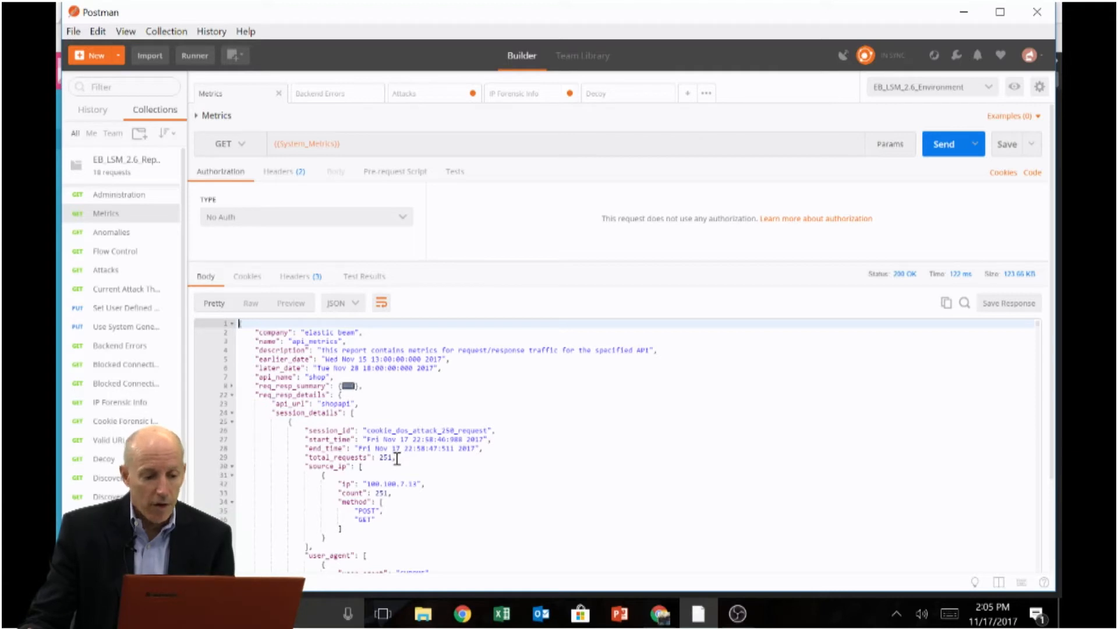
pyautogui.moveTo(278, 427)
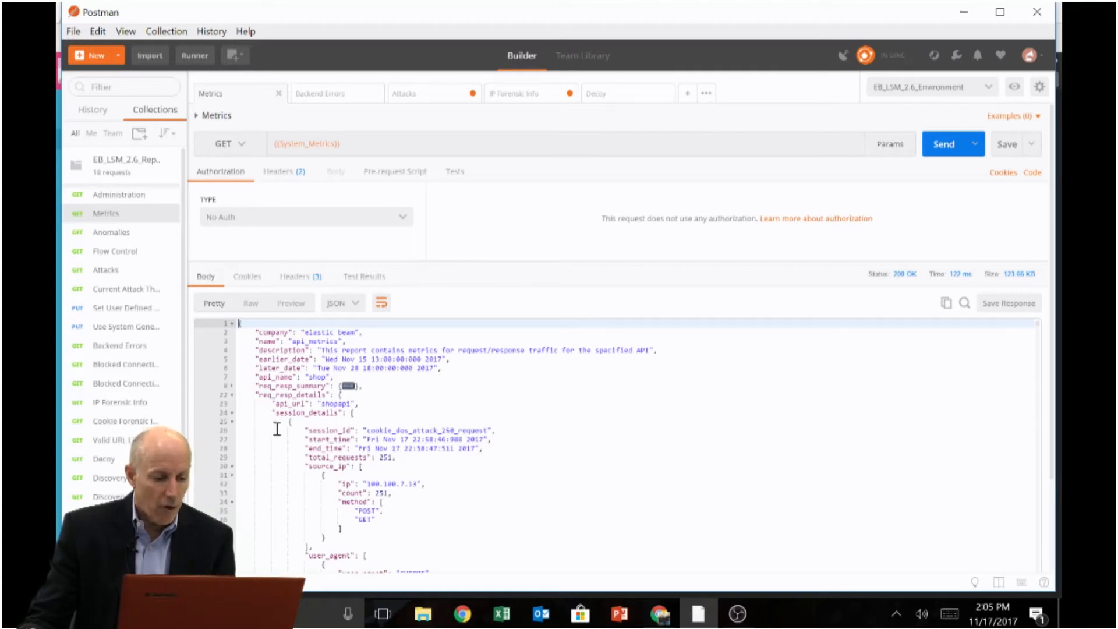
pyautogui.scroll(-3)
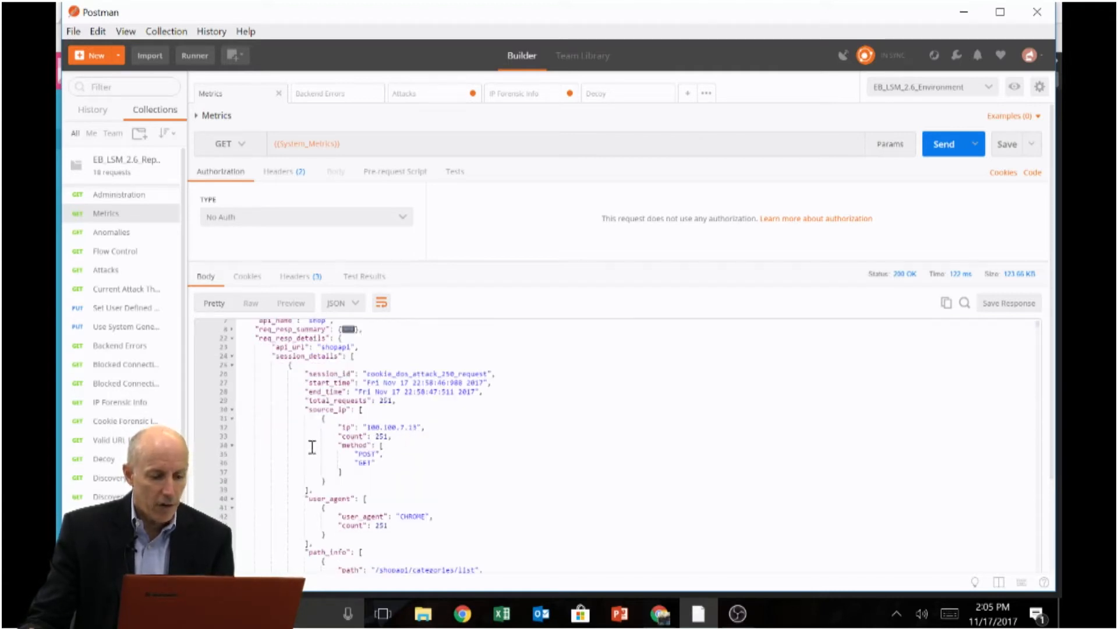
pyautogui.scroll(-3)
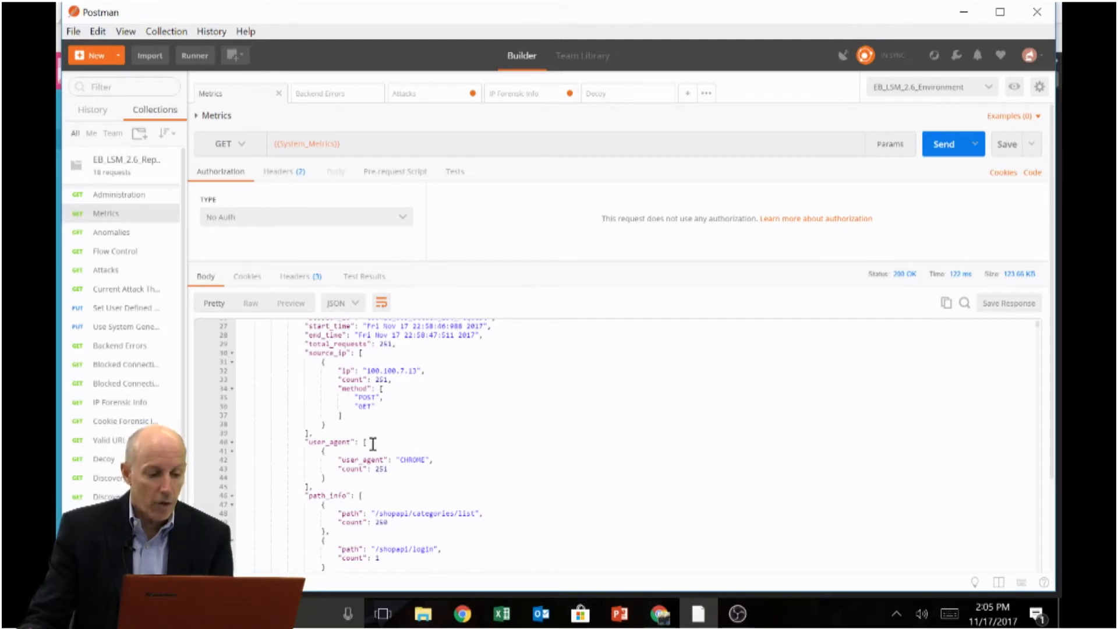
pyautogui.scroll(-3)
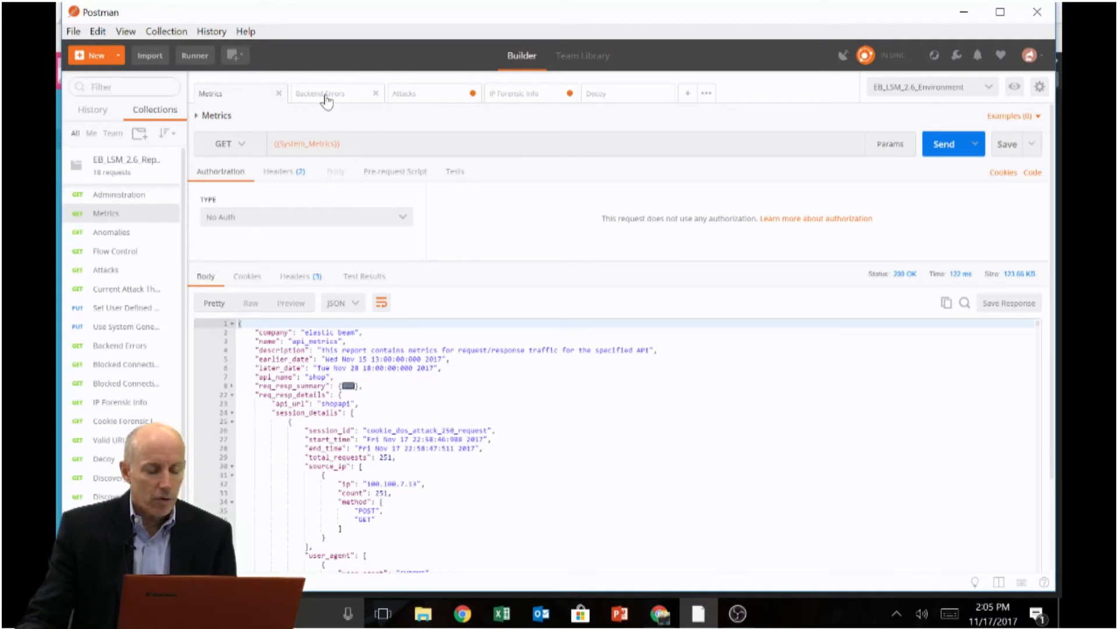
pyautogui.click(321, 94)
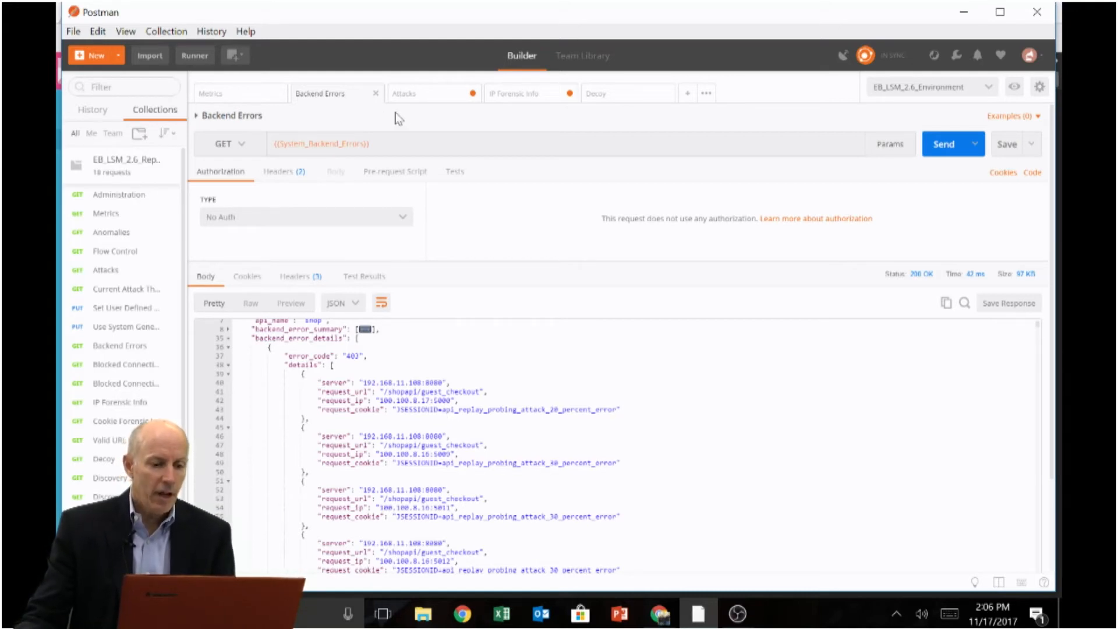
# Step: Review the Attacks report down to the Single Client Login Attack credential-stuffing IPs
pyautogui.click(404, 93)
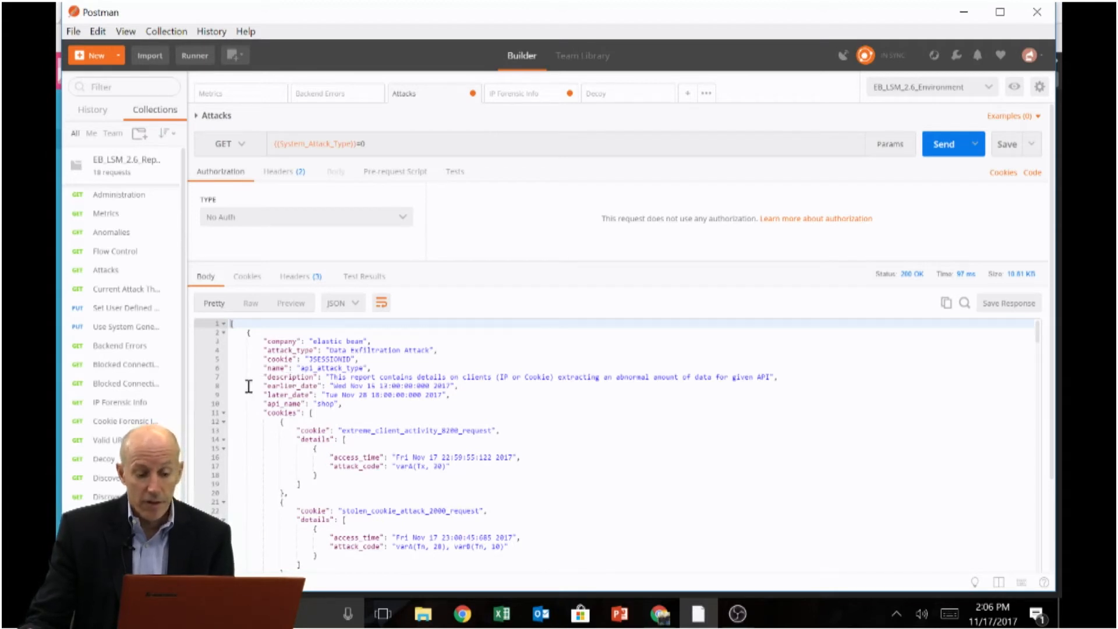
pyautogui.scroll(-3)
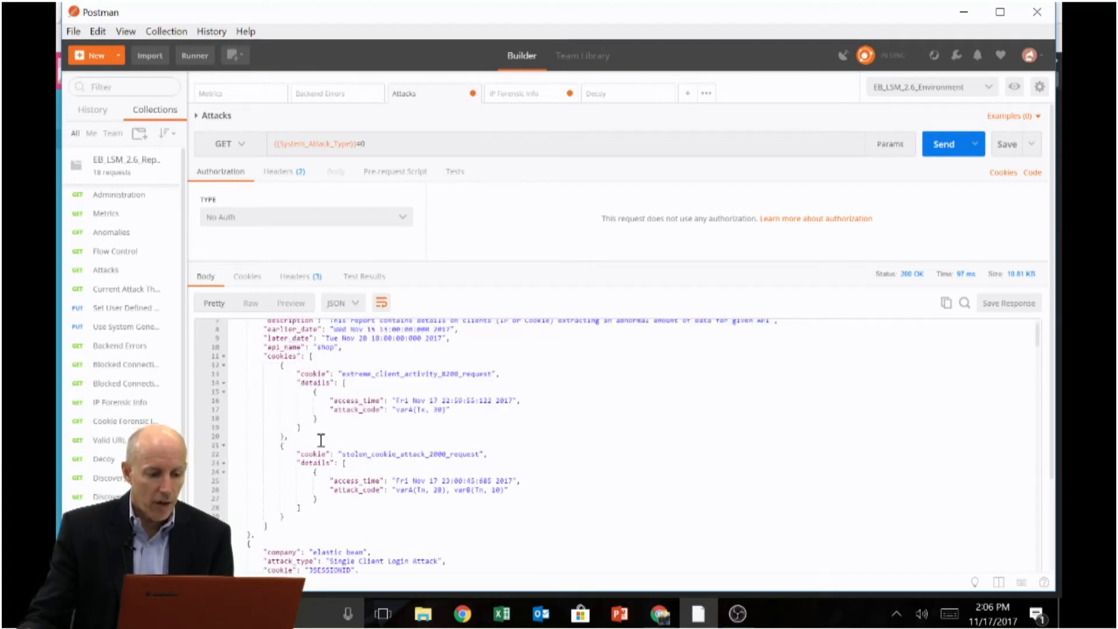
pyautogui.scroll(-3)
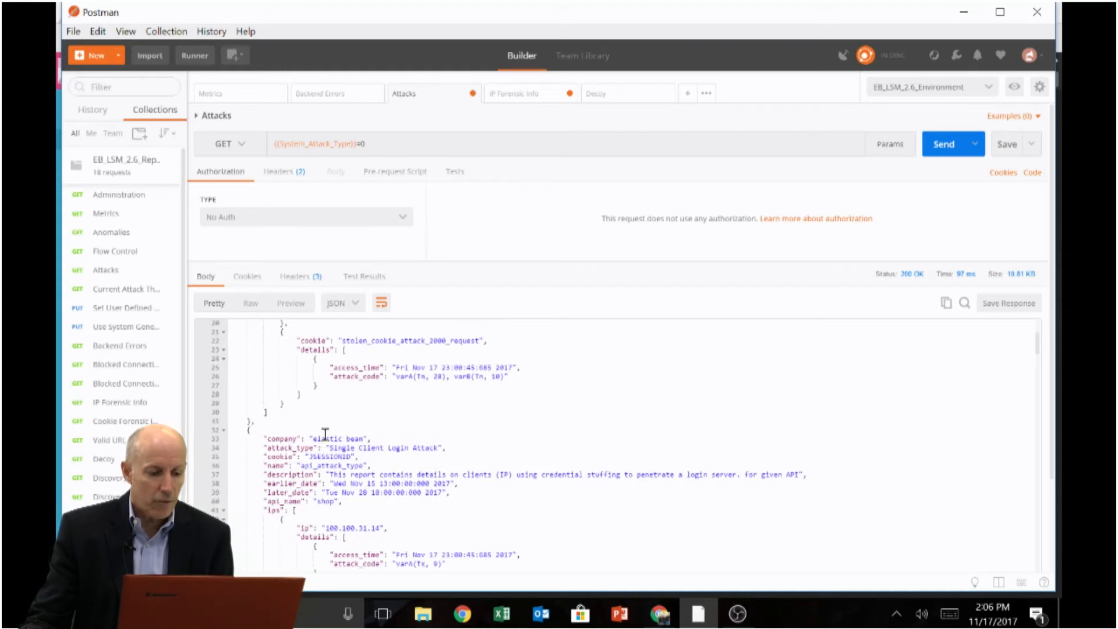
pyautogui.scroll(-3)
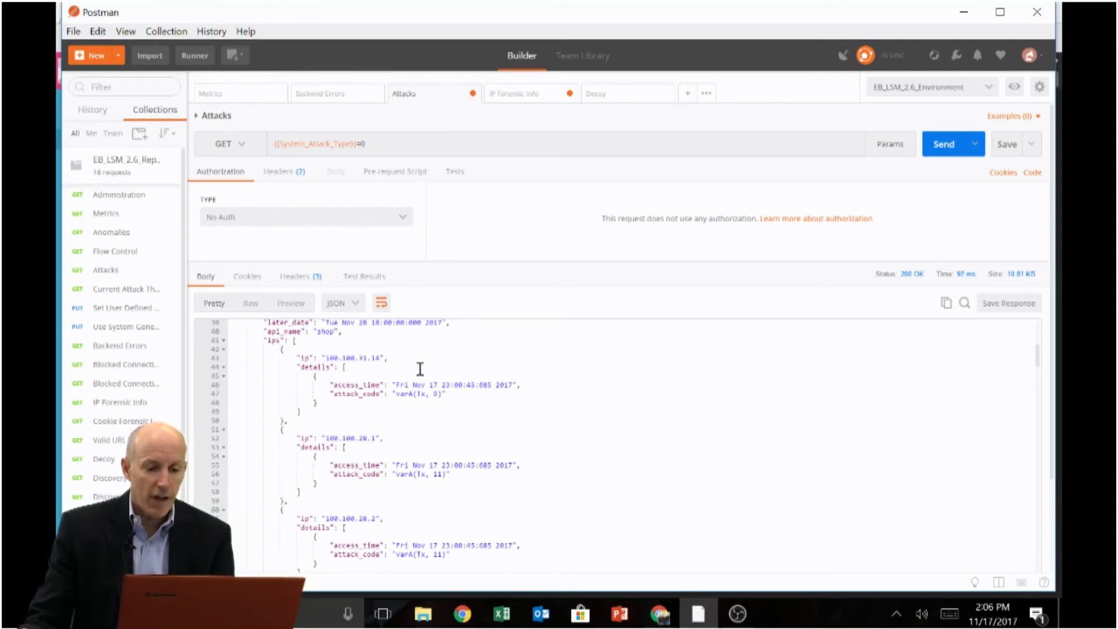
pyautogui.moveTo(518, 104)
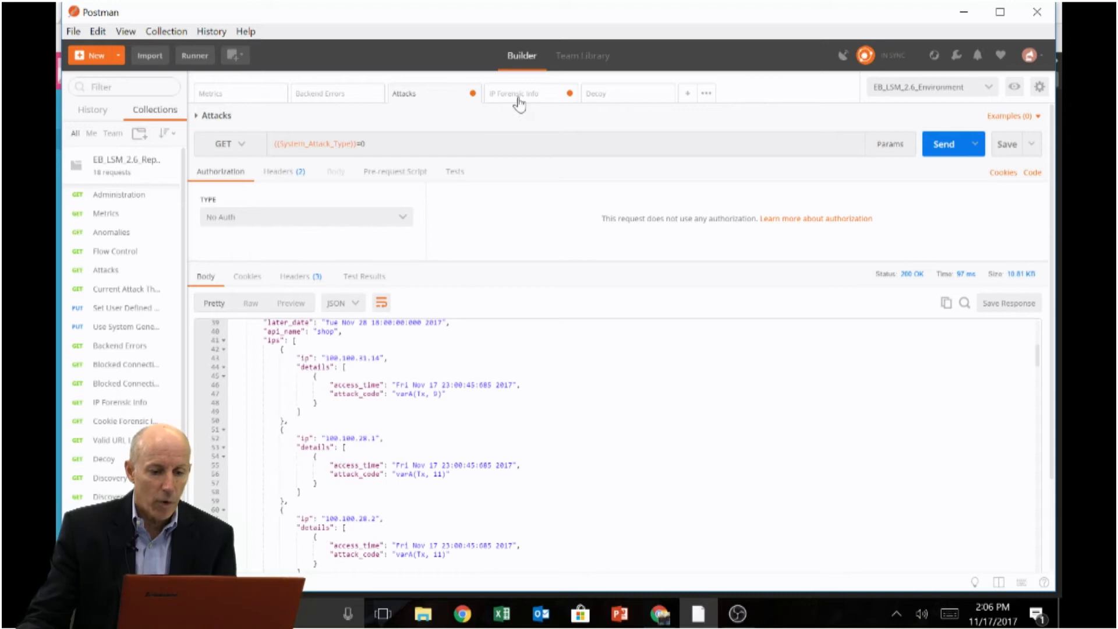
# Step: Review IP 100.100.31.14's forensic report: login metrics, session counts and user agents
pyautogui.click(515, 93)
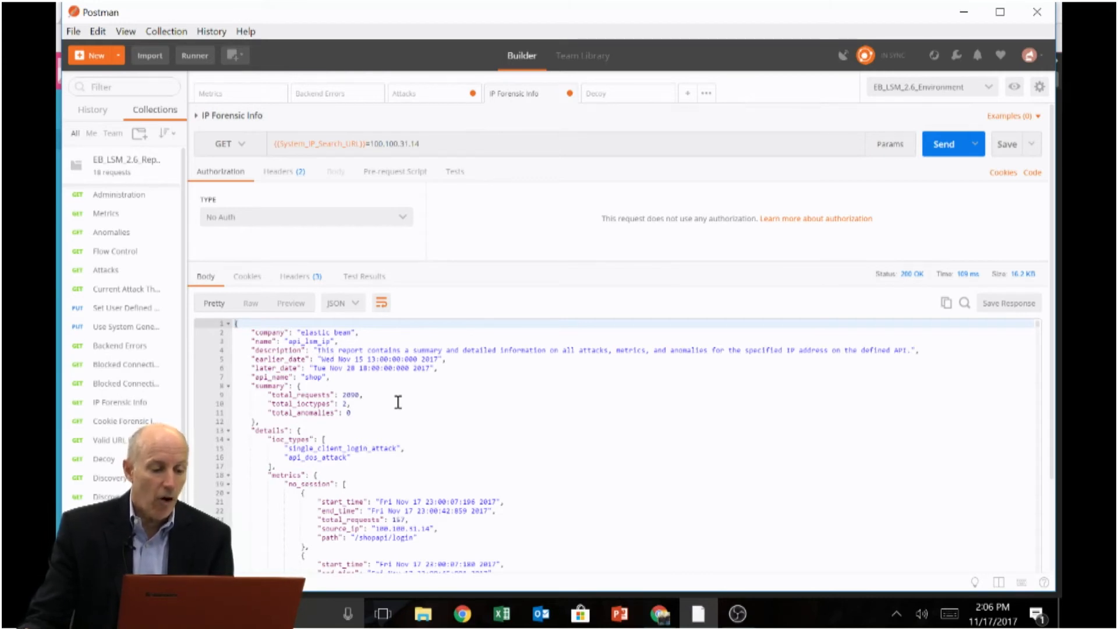
pyautogui.scroll(-3)
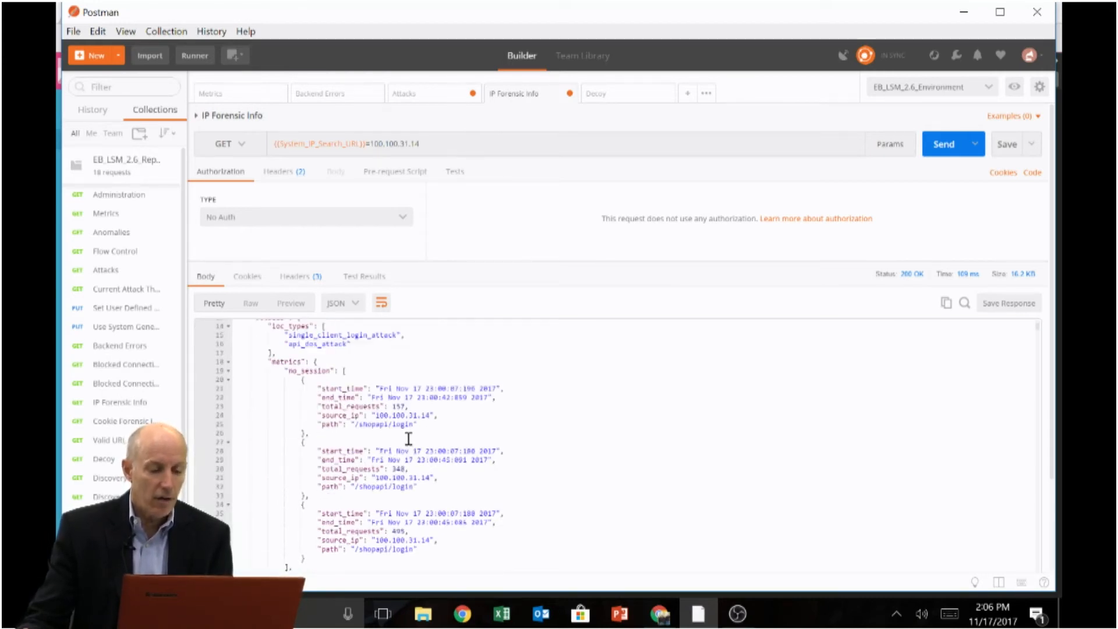
pyautogui.scroll(-3)
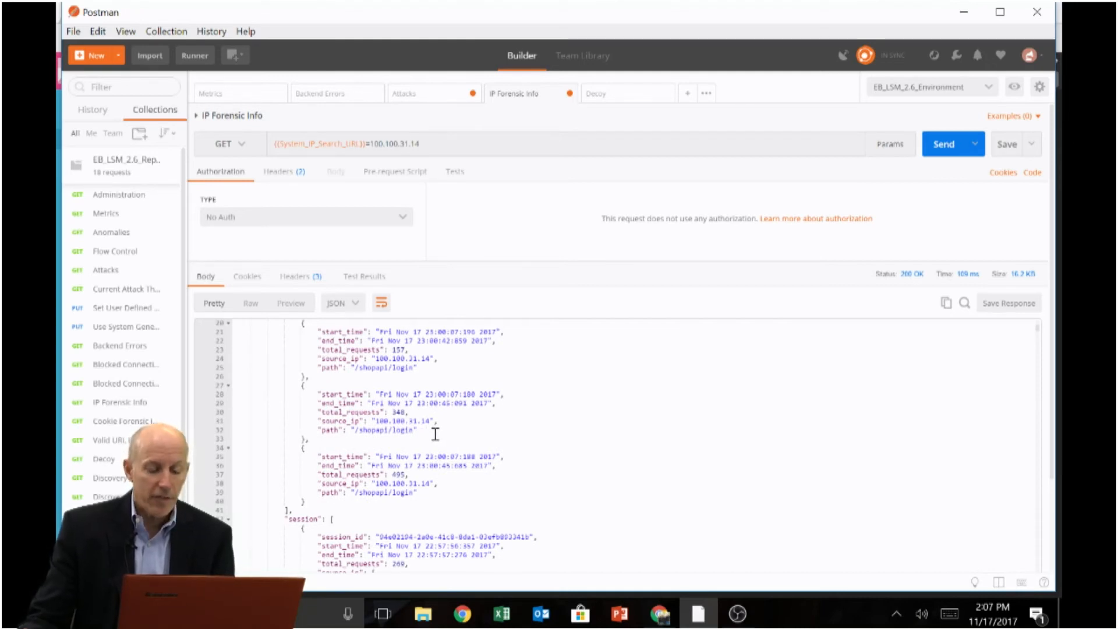
pyautogui.scroll(-3)
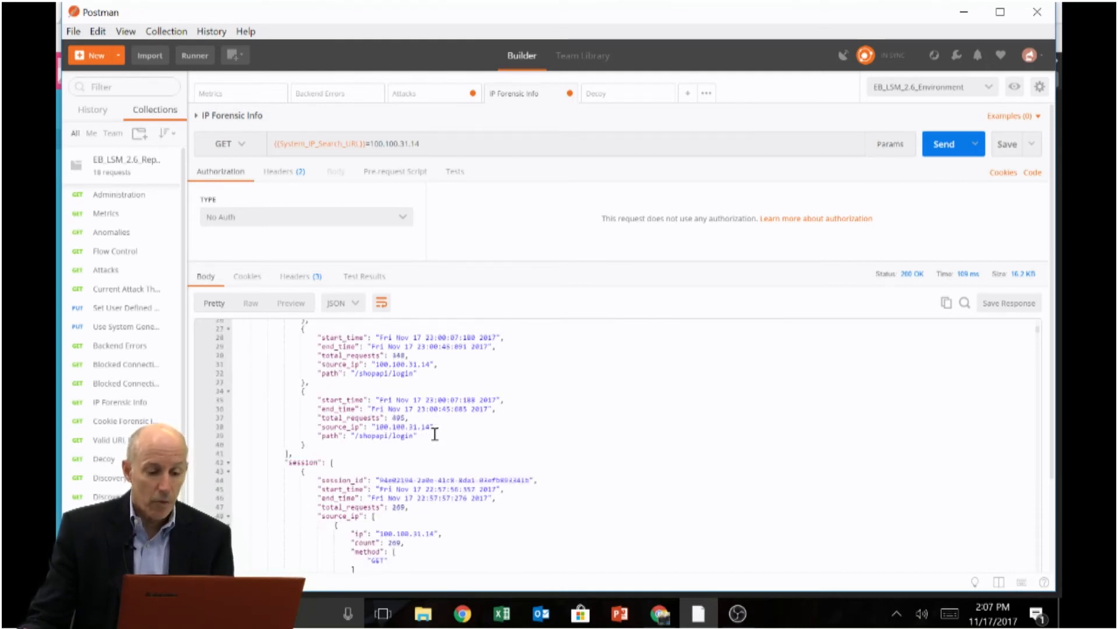
pyautogui.scroll(-3)
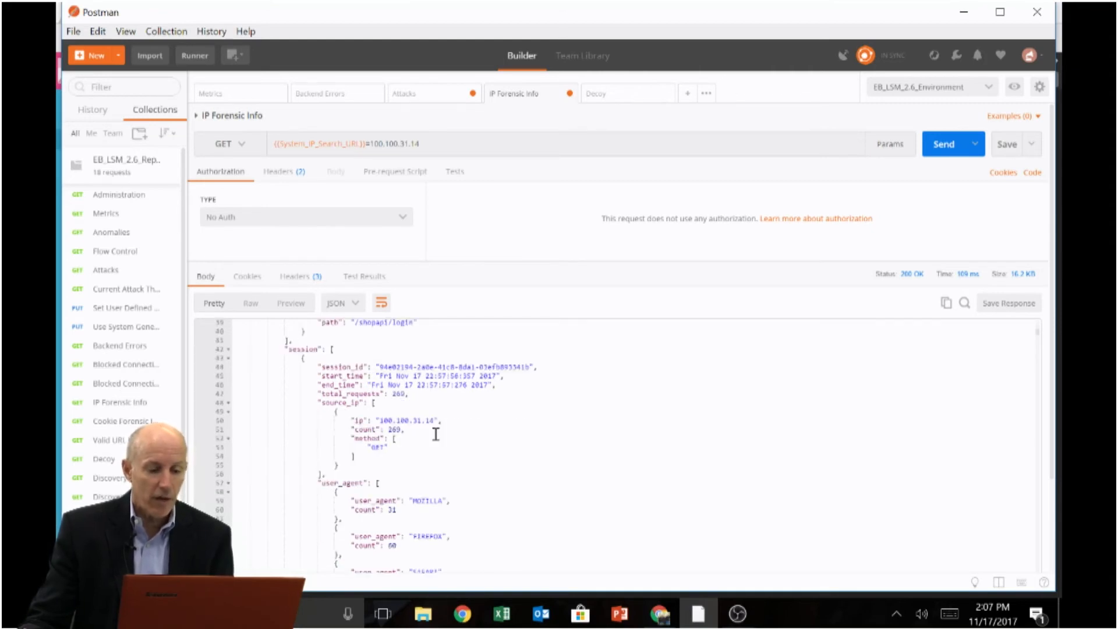
pyautogui.scroll(-3)
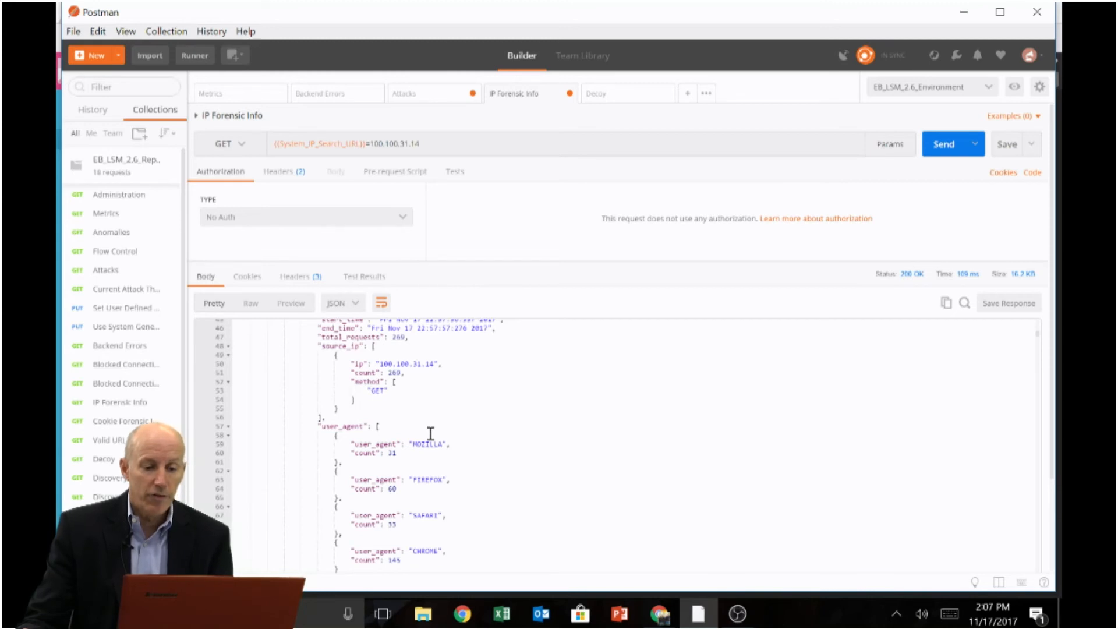
pyautogui.moveTo(586, 123)
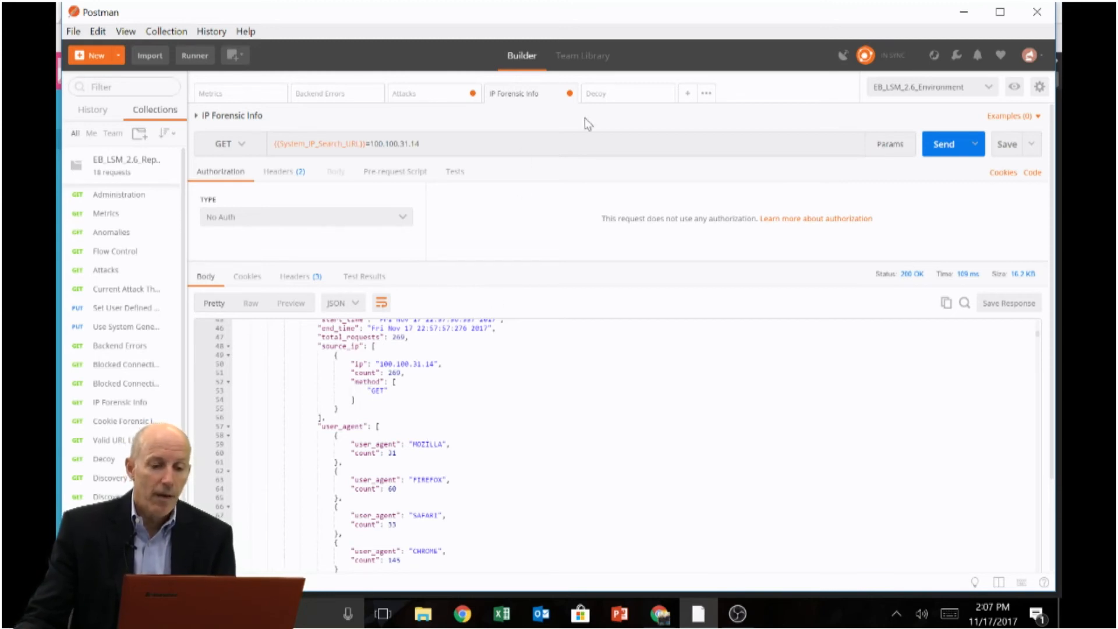
# Step: Review the Decoy metrics report's methods, IPs, content types and per-IP request details
pyautogui.click(596, 93)
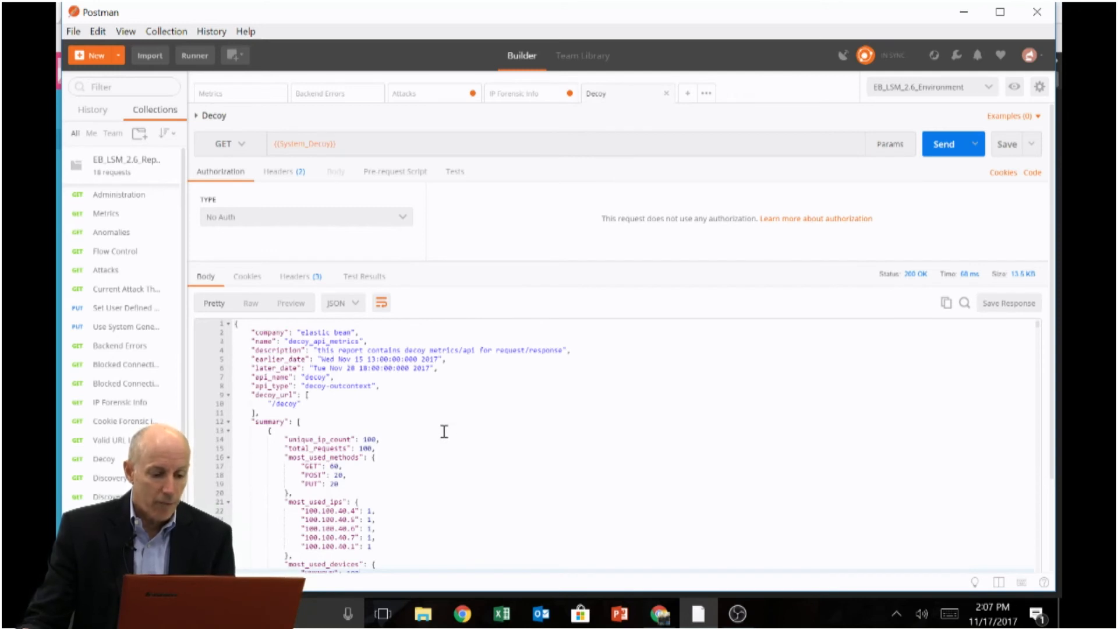
pyautogui.moveTo(434, 446)
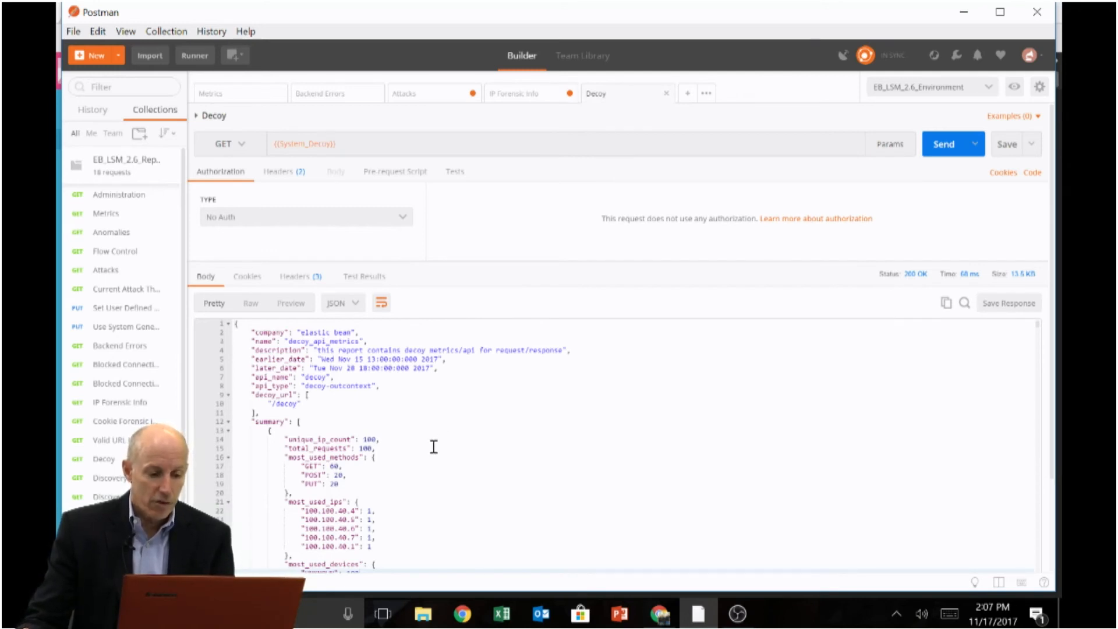
pyautogui.scroll(-3)
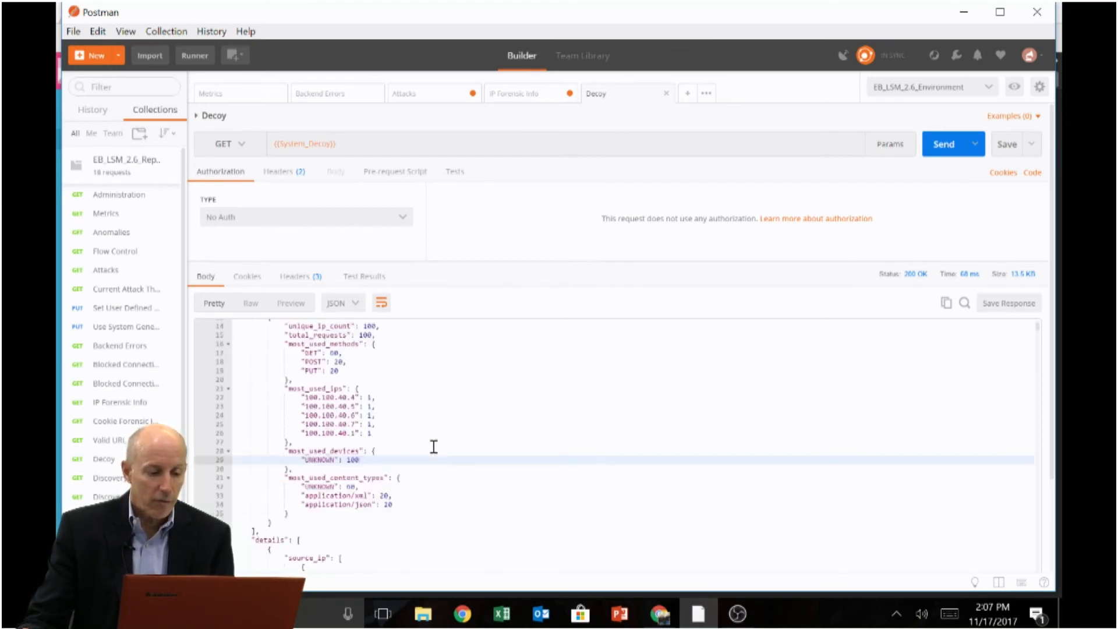
pyautogui.scroll(-3)
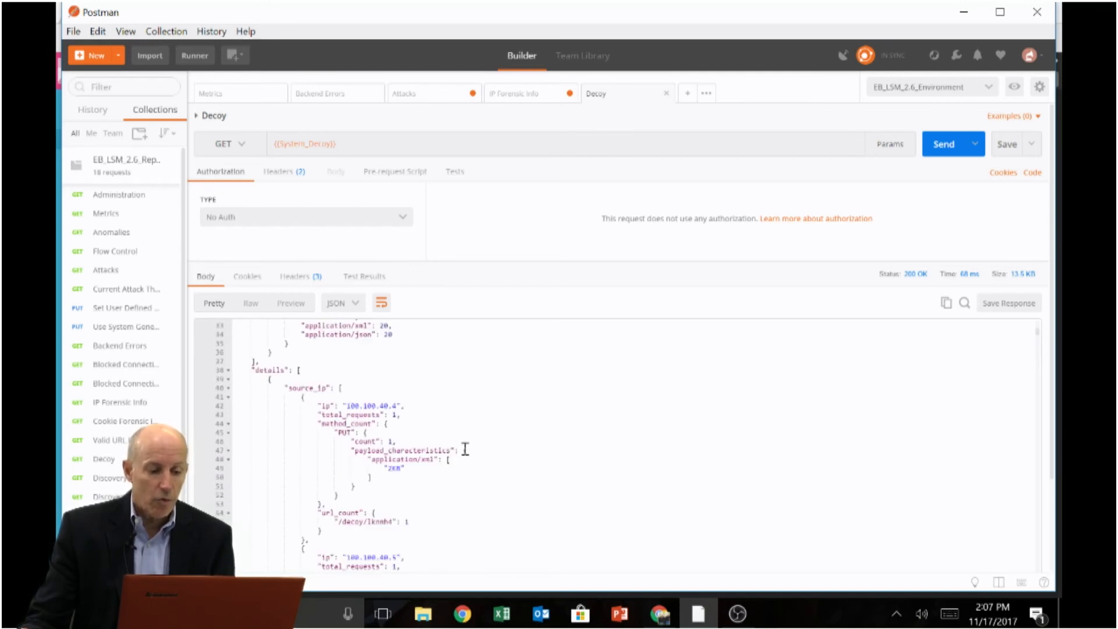
pyautogui.moveTo(458, 439)
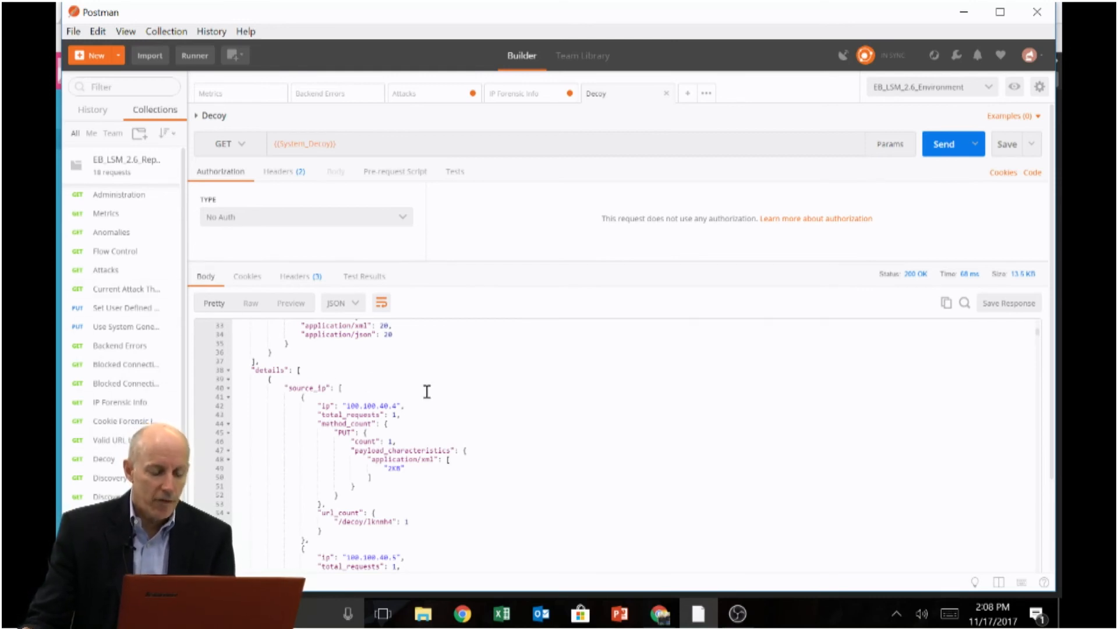
pyautogui.moveTo(423, 394)
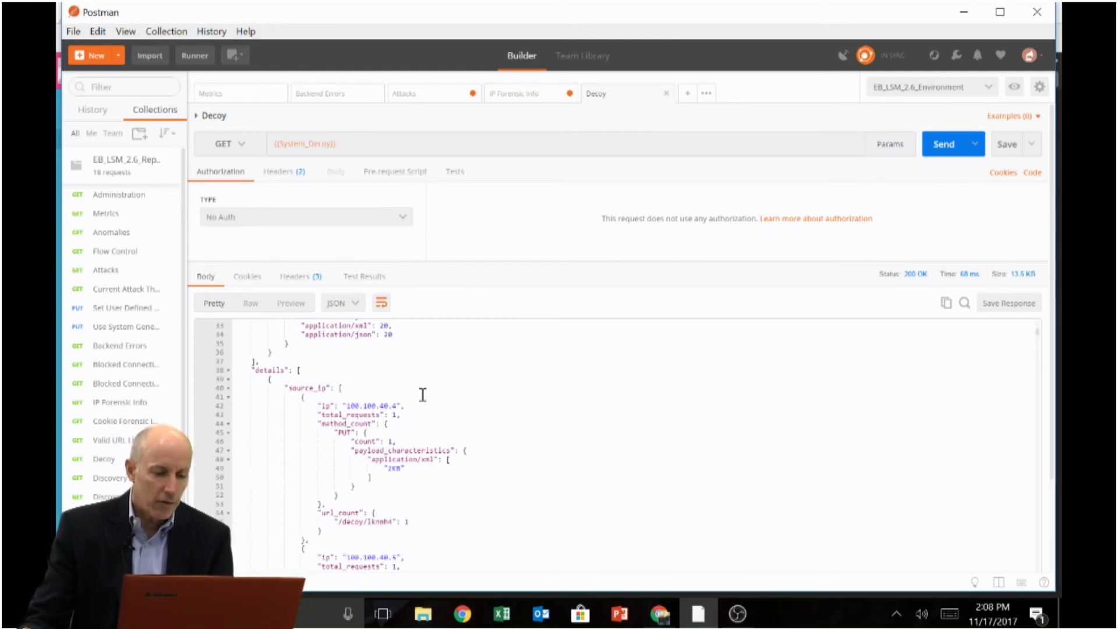